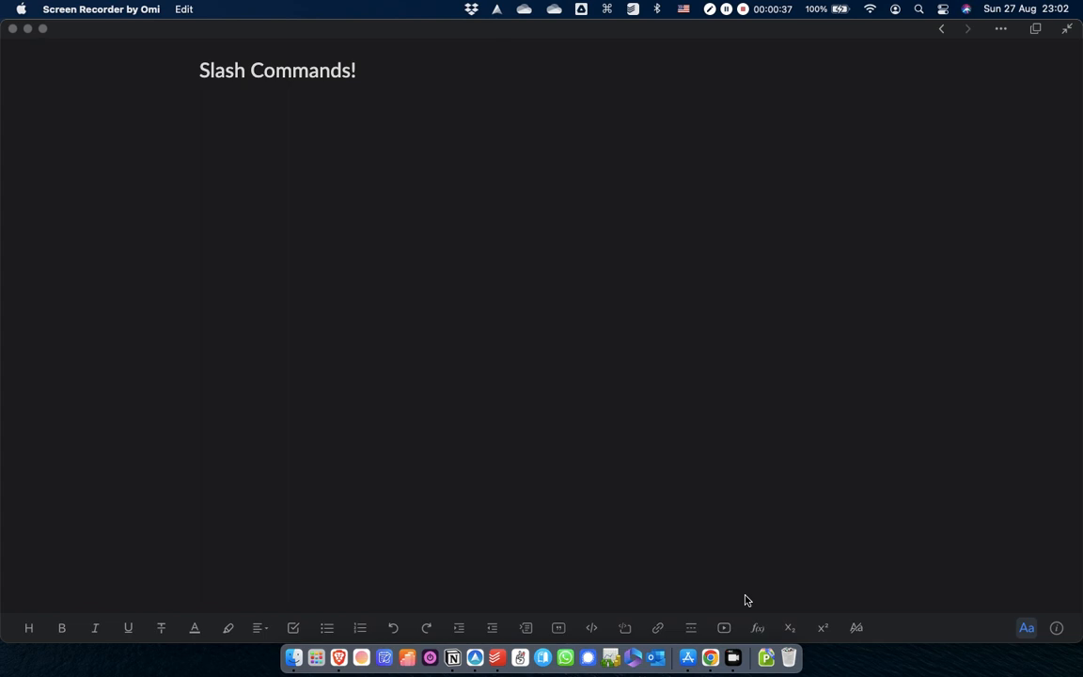
{"action": "mouse_move", "coordinate": [254, 308]}
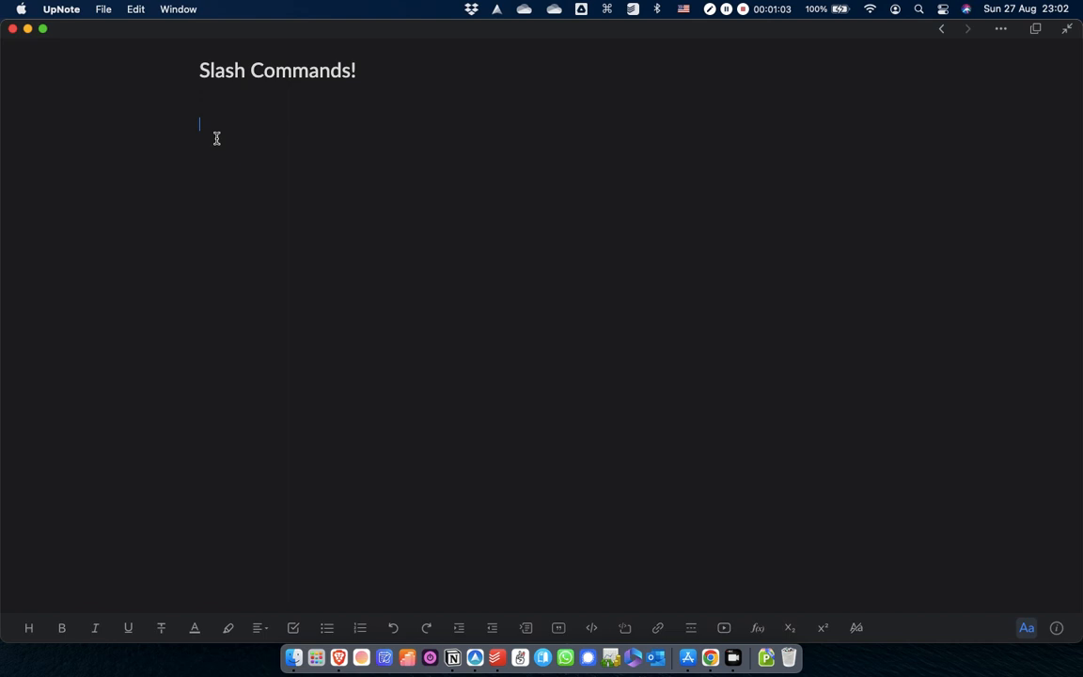
Add the line 'This is red' in red text using the /red slash command
{"action": "type", "text": "/"}
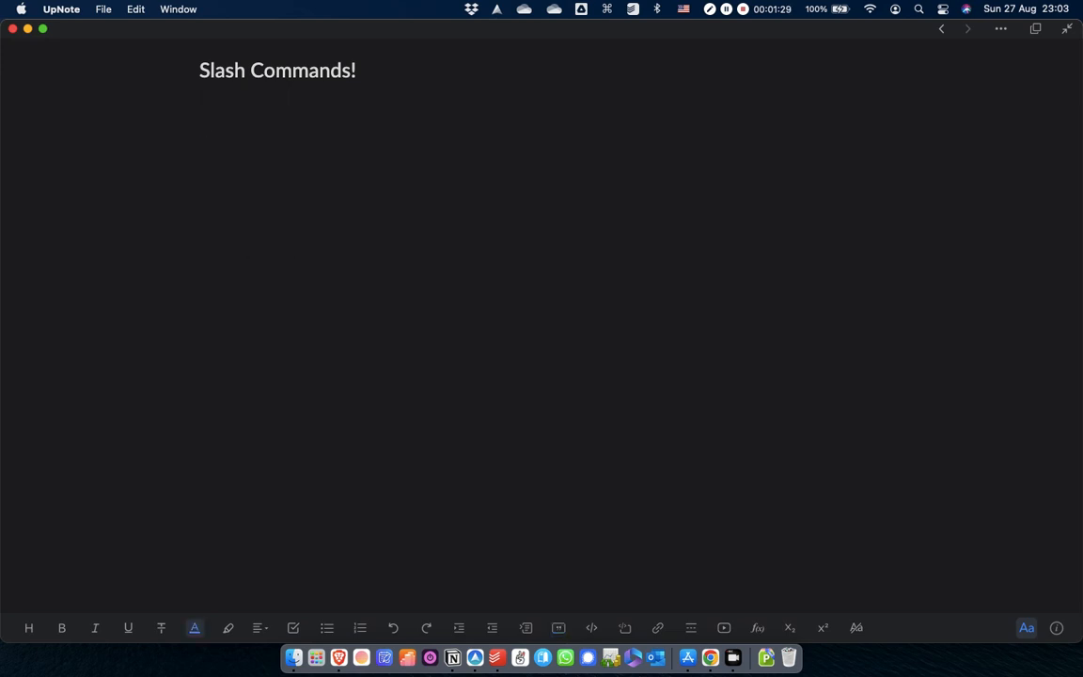
{"action": "type", "text": "This is"}
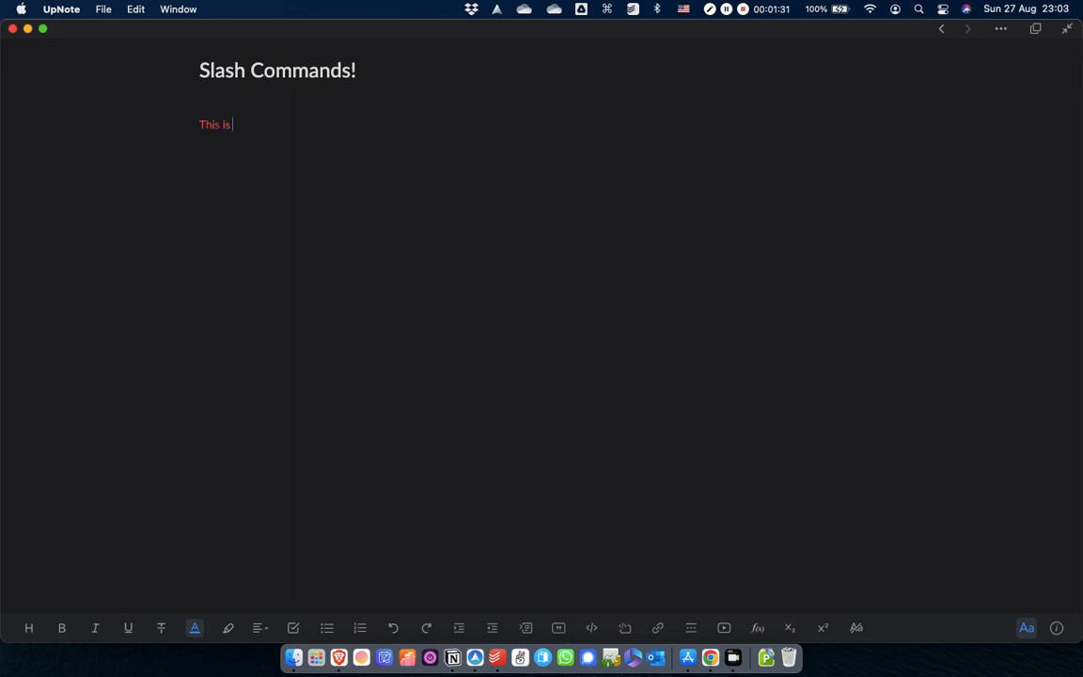
{"action": "type", "text": "red"}
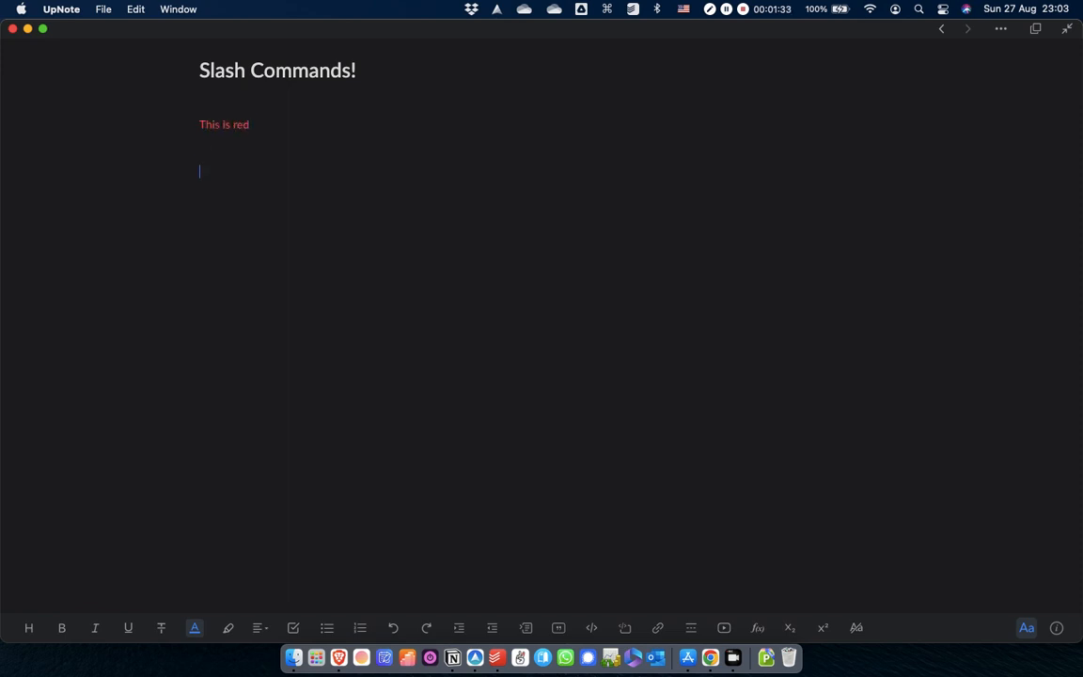
Add the line 'This is yellow' with Text Color / Yellow via /yel
{"action": "type", "text": "/yel"}
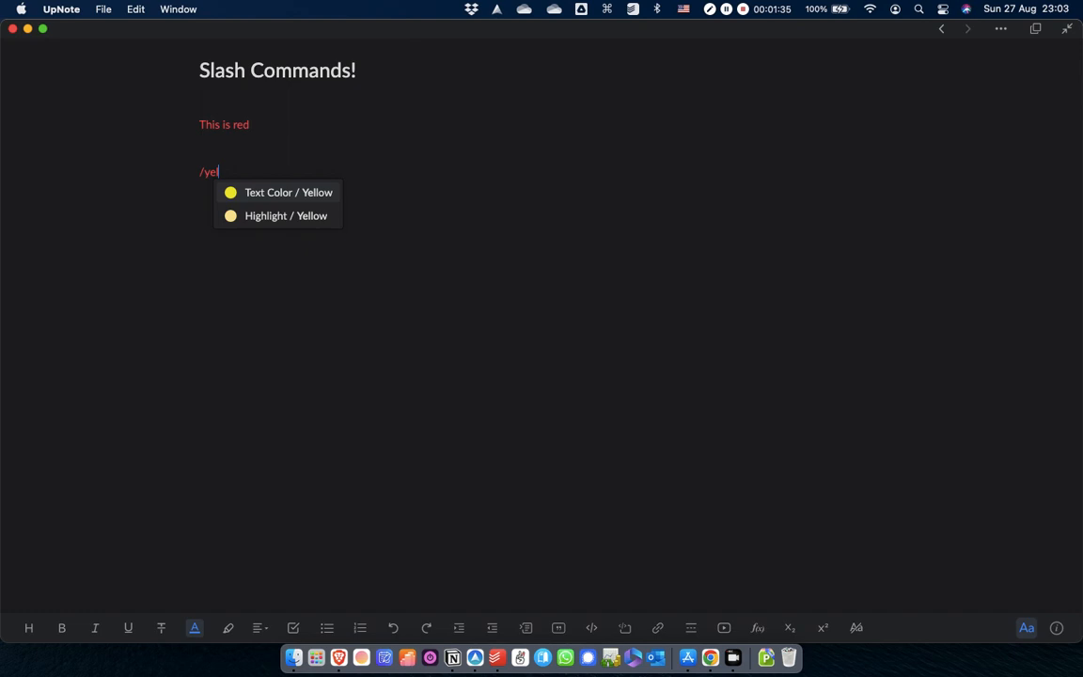
{"action": "left_click", "coordinate": [289, 192]}
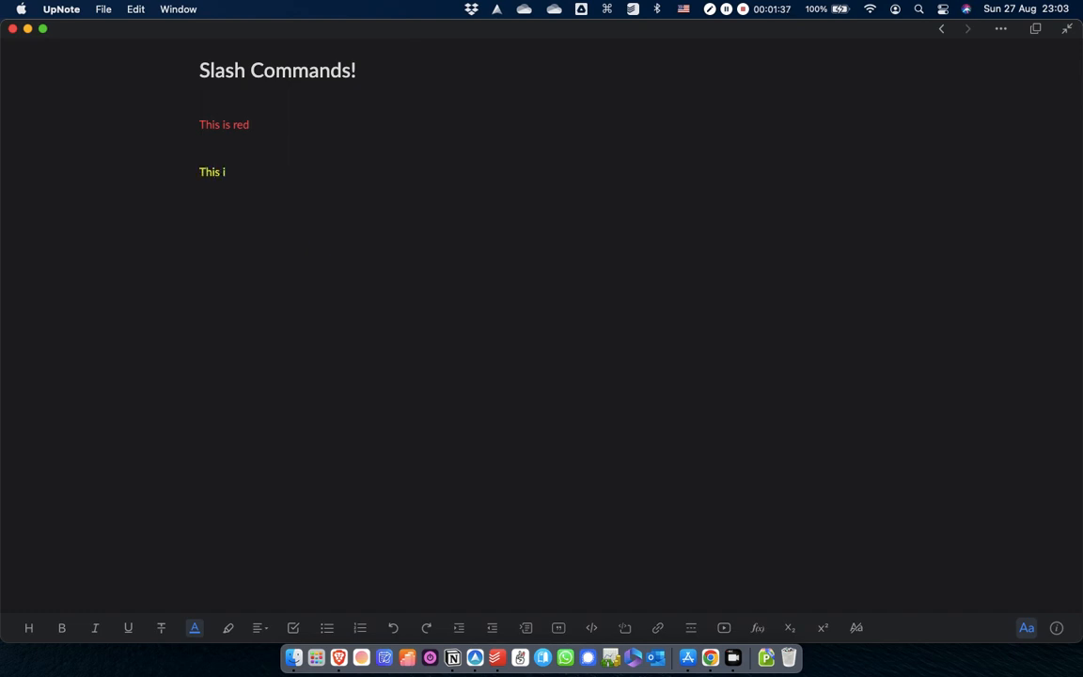
{"action": "type", "text": "s yellow"}
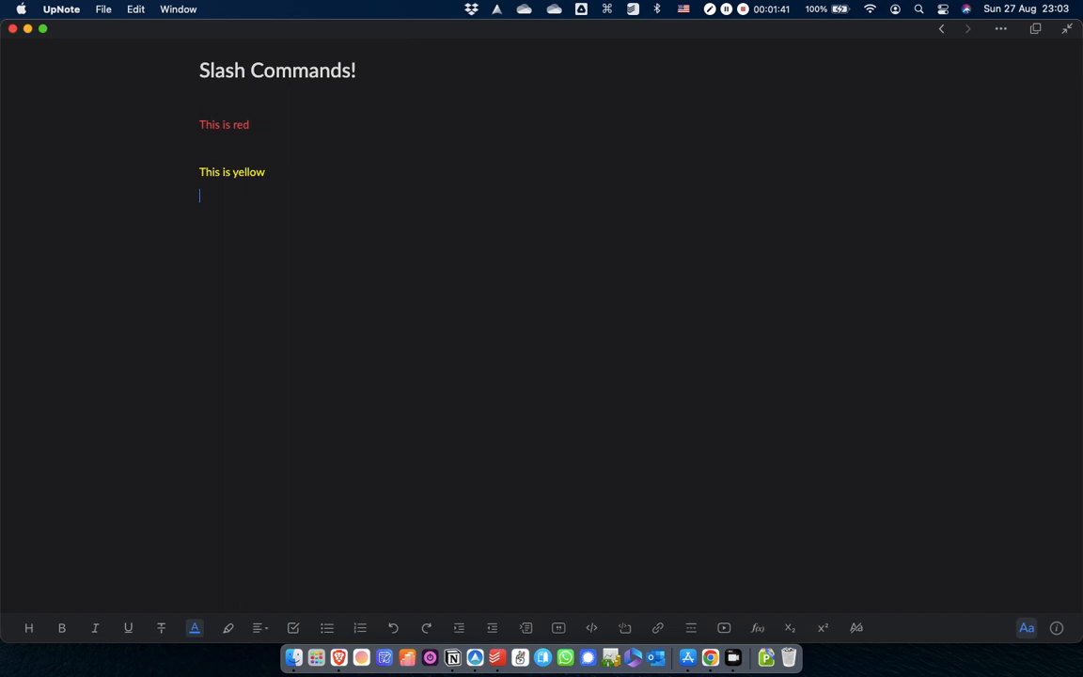
Add the line 'This is green' with Highlight / Green via /gree
{"action": "type", "text": "/"}
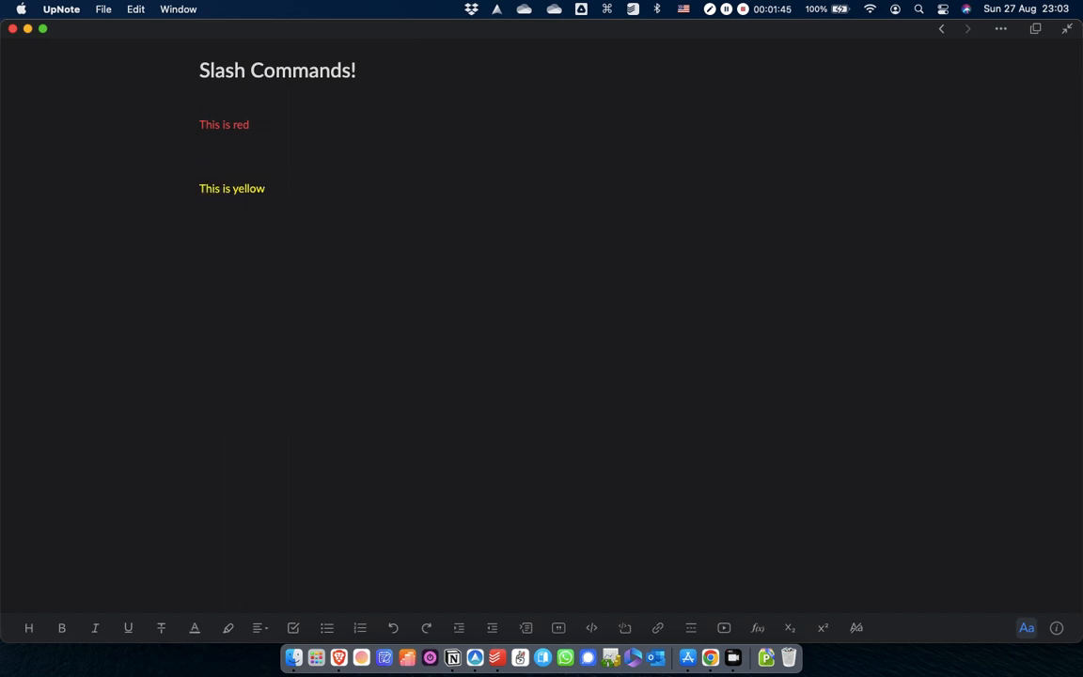
{"action": "type", "text": "/gree"}
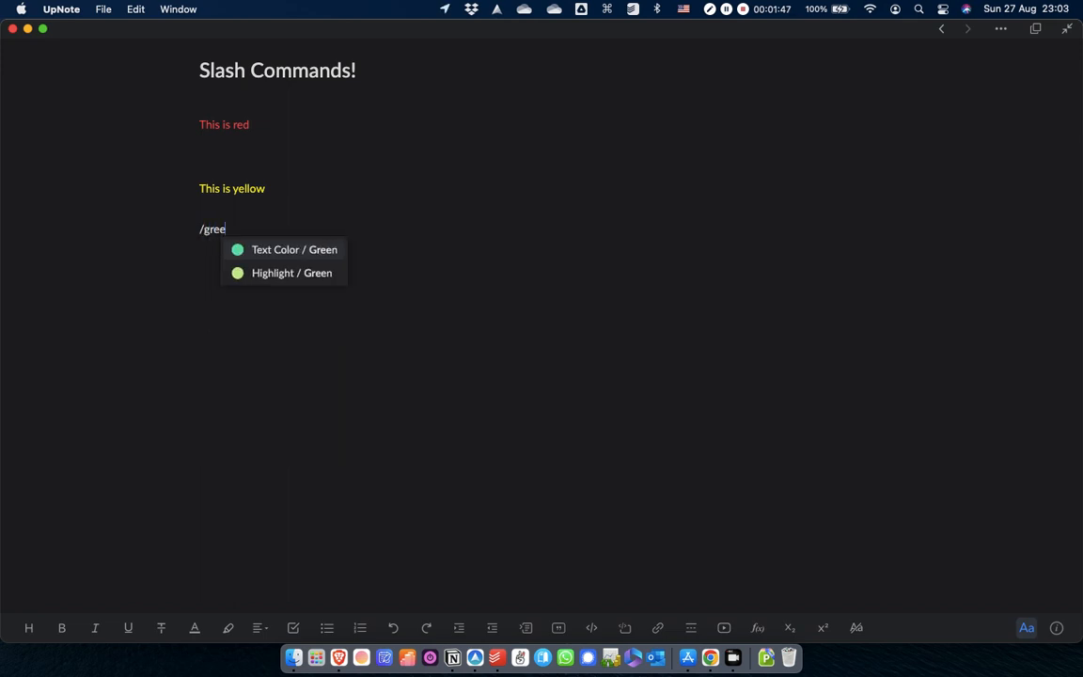
{"action": "left_click", "coordinate": [292, 273]}
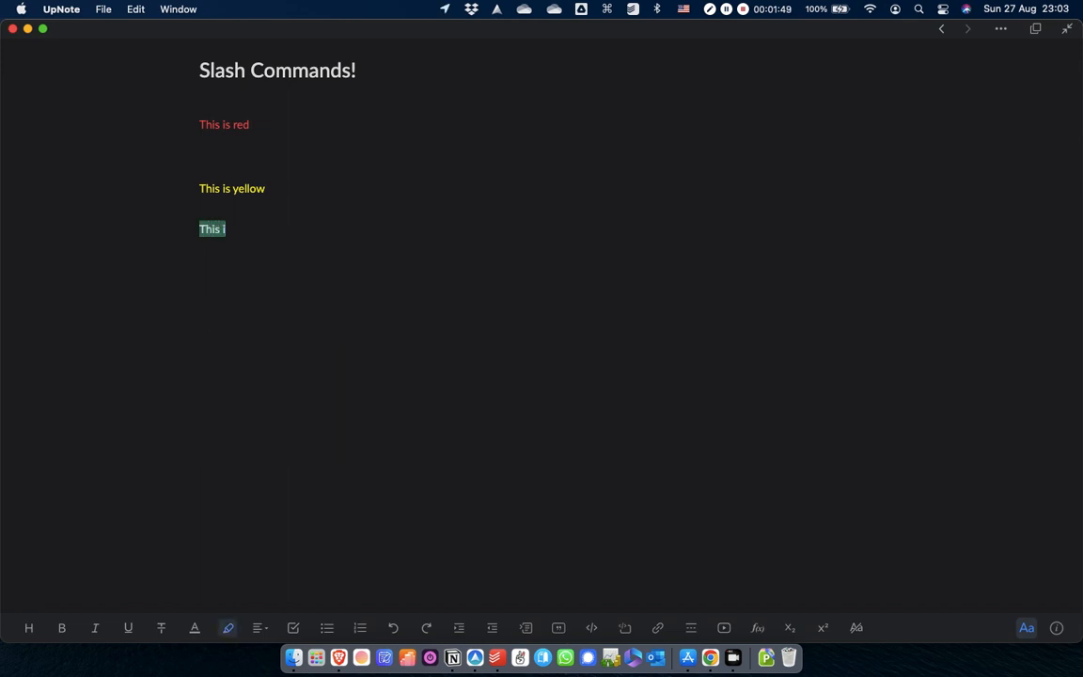
{"action": "type", "text": "s gereen"}
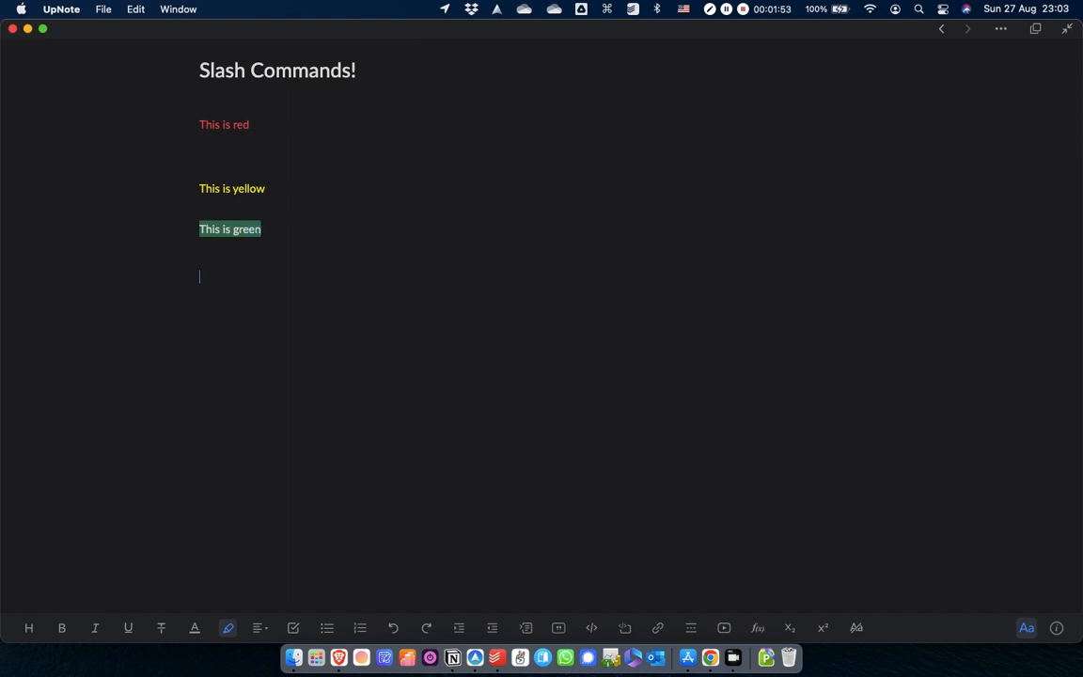
{"action": "type", "text": "/tabl"}
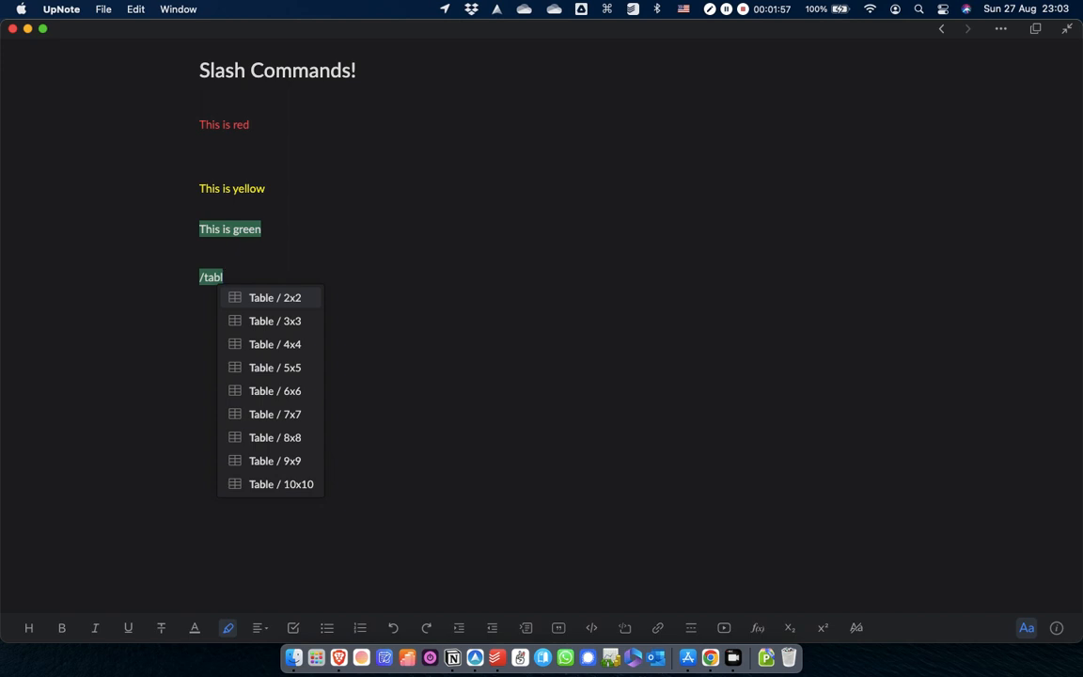
{"action": "mouse_move", "coordinate": [275, 389]}
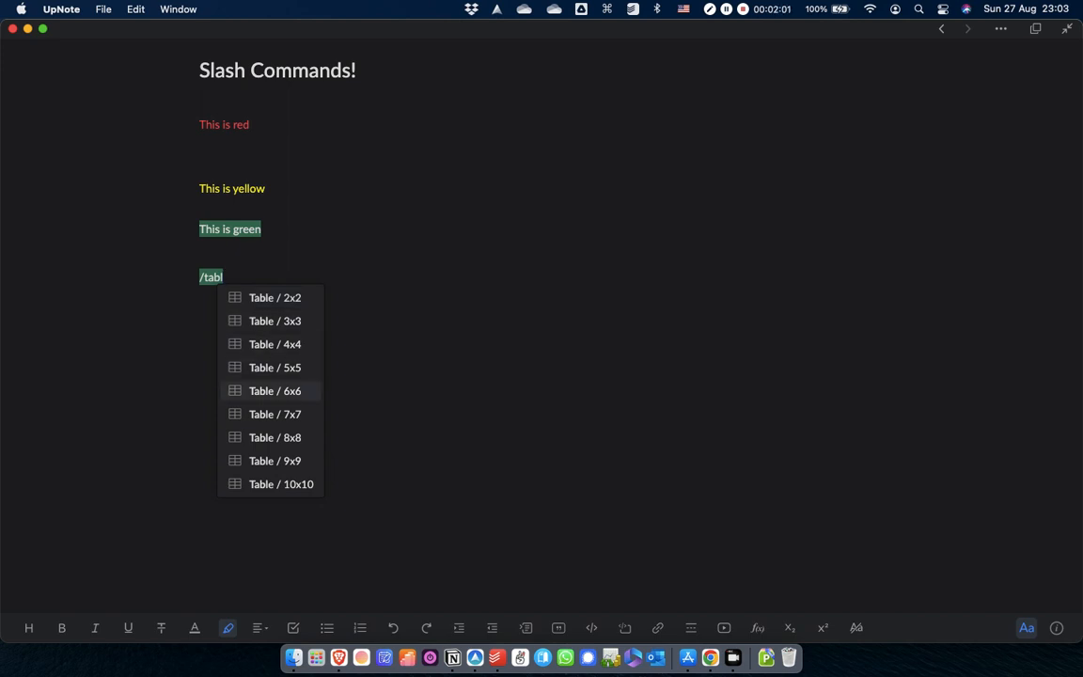
{"action": "key", "text": "backspace"}
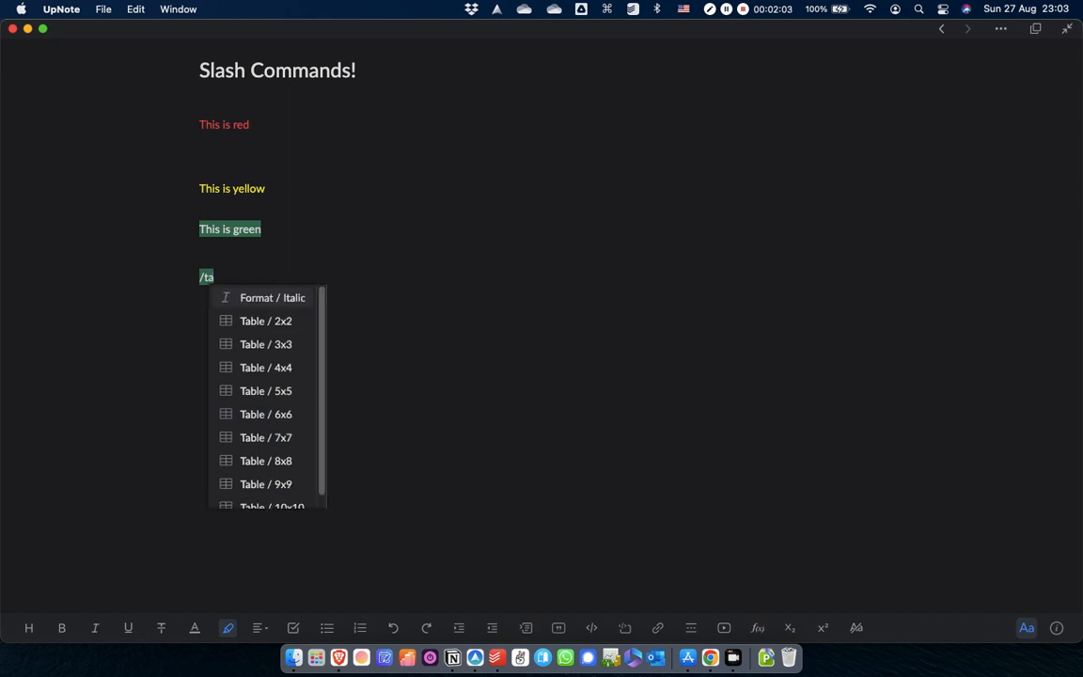
{"action": "key", "text": "Escape"}
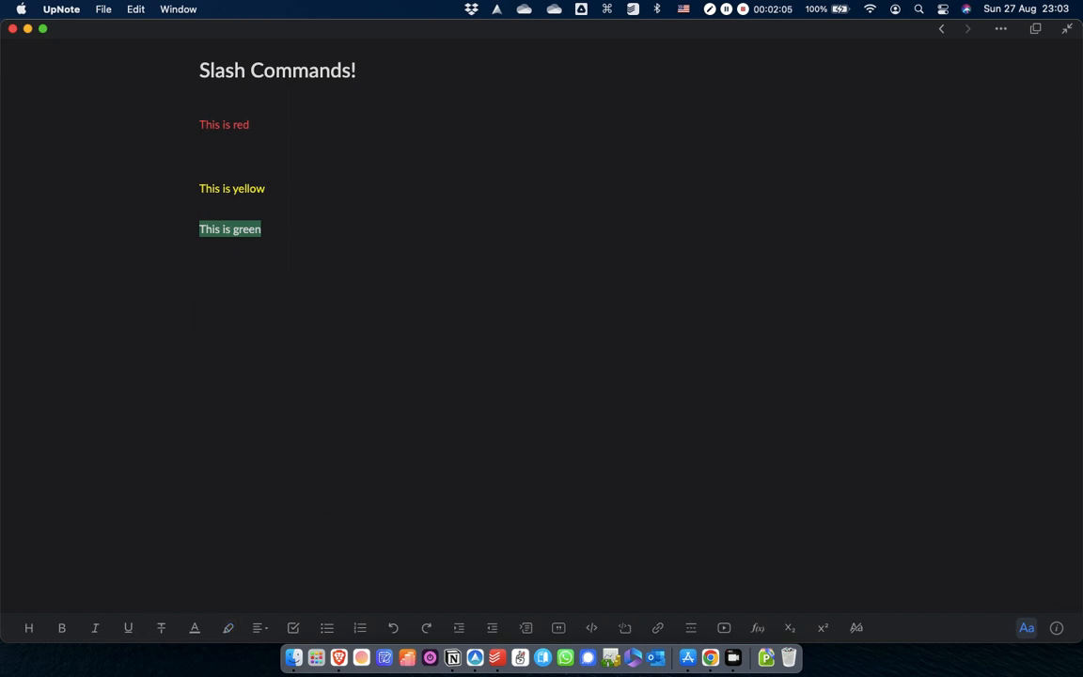
Start a slash command under the green line and browse Format, Text Color/Highlight and List submenus
{"action": "type", "text": "/"}
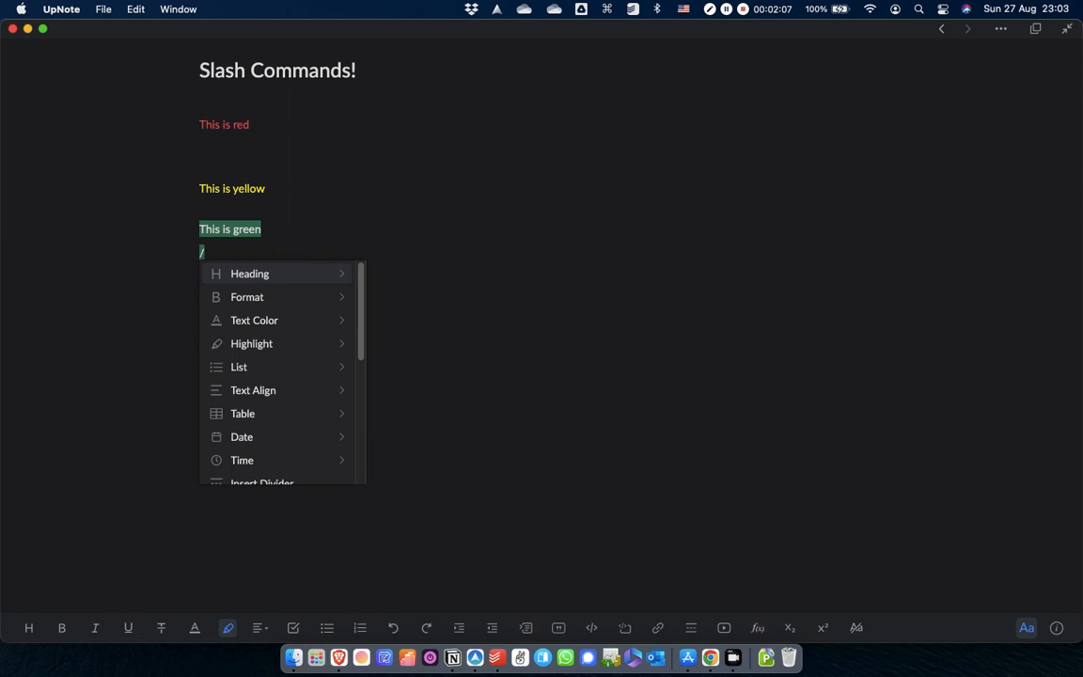
{"action": "left_click", "coordinate": [248, 275]}
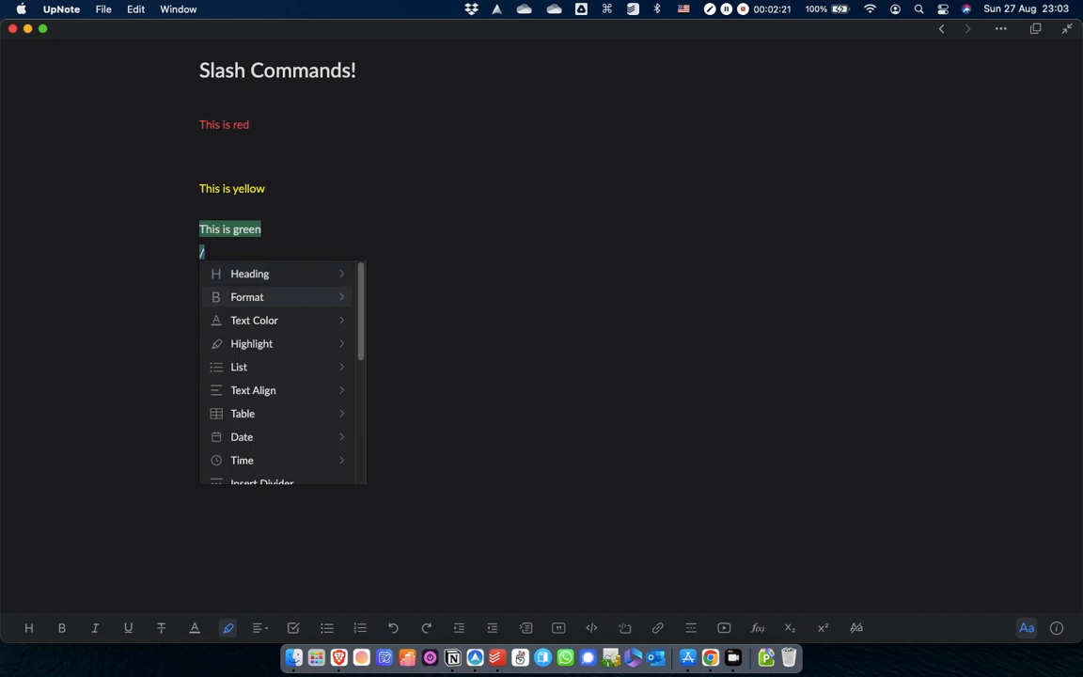
{"action": "left_click", "coordinate": [246, 297]}
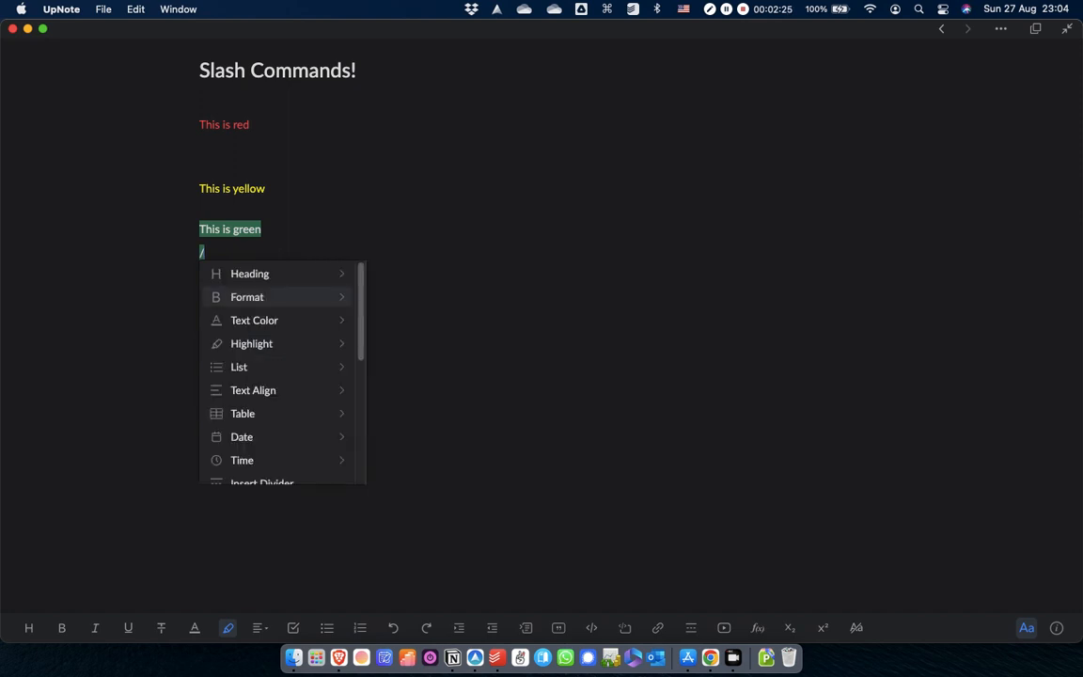
{"action": "left_click", "coordinate": [254, 319]}
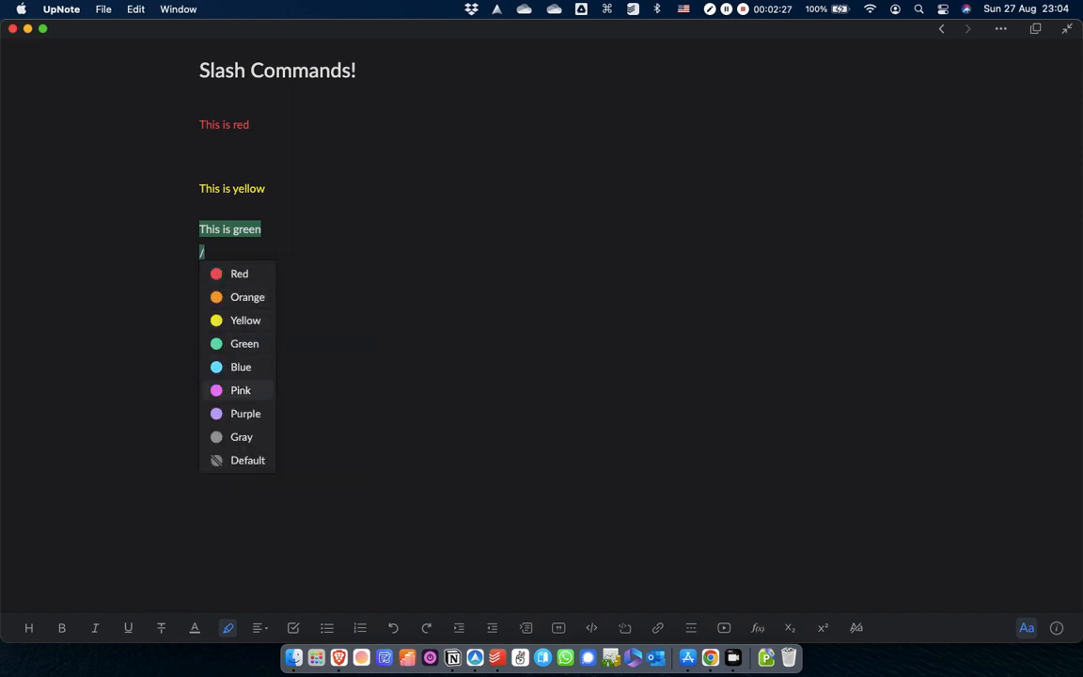
{"action": "mouse_move", "coordinate": [245, 414]}
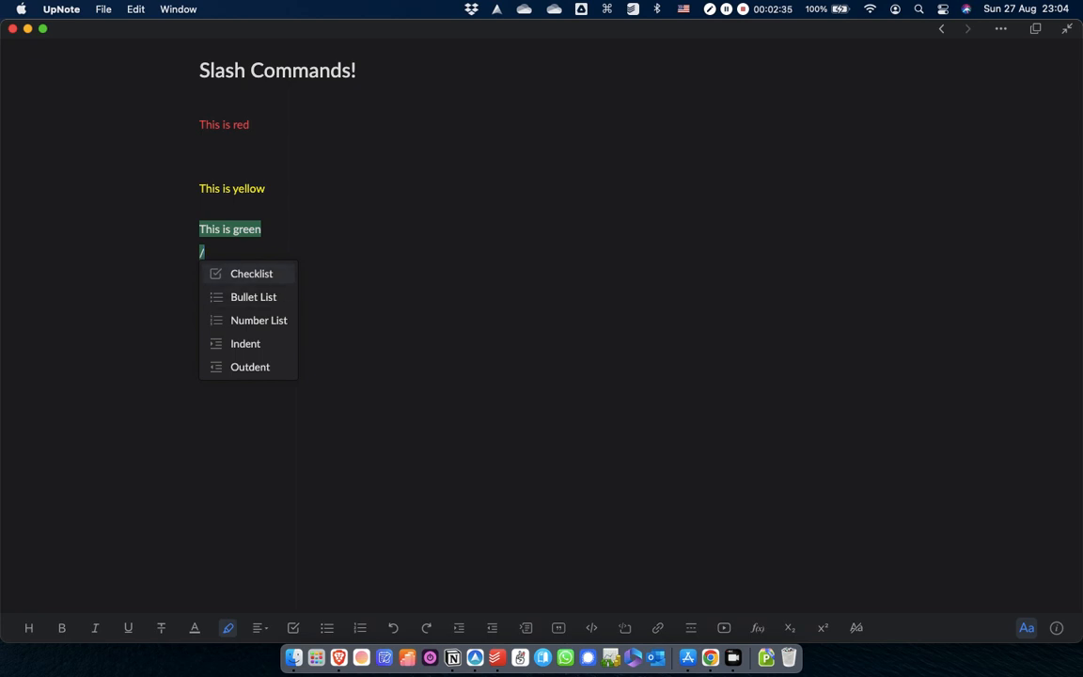
{"action": "mouse_move", "coordinate": [244, 342]}
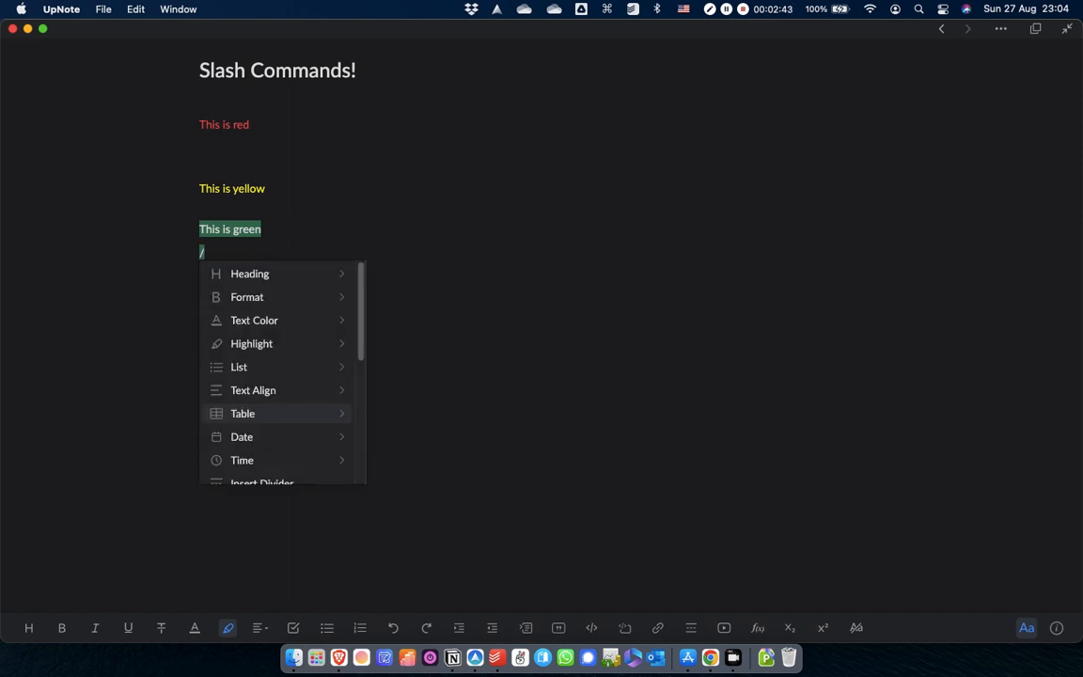
Scroll the slash menu down to Remove formatting without inserting anything
{"action": "left_click", "coordinate": [241, 436]}
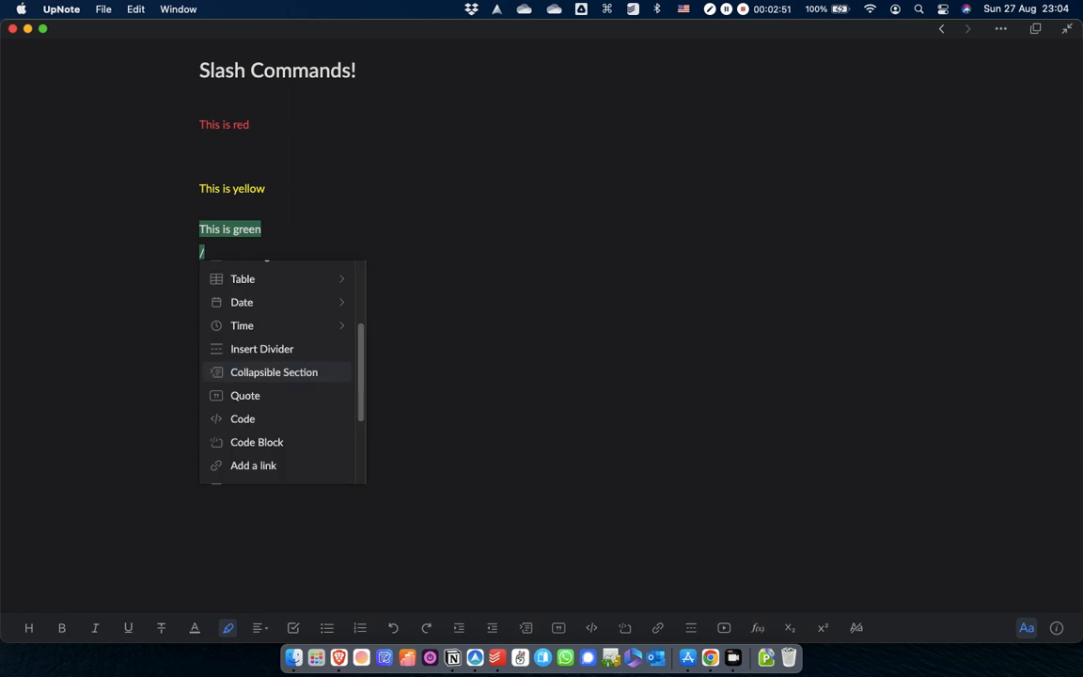
{"action": "mouse_move", "coordinate": [256, 442]}
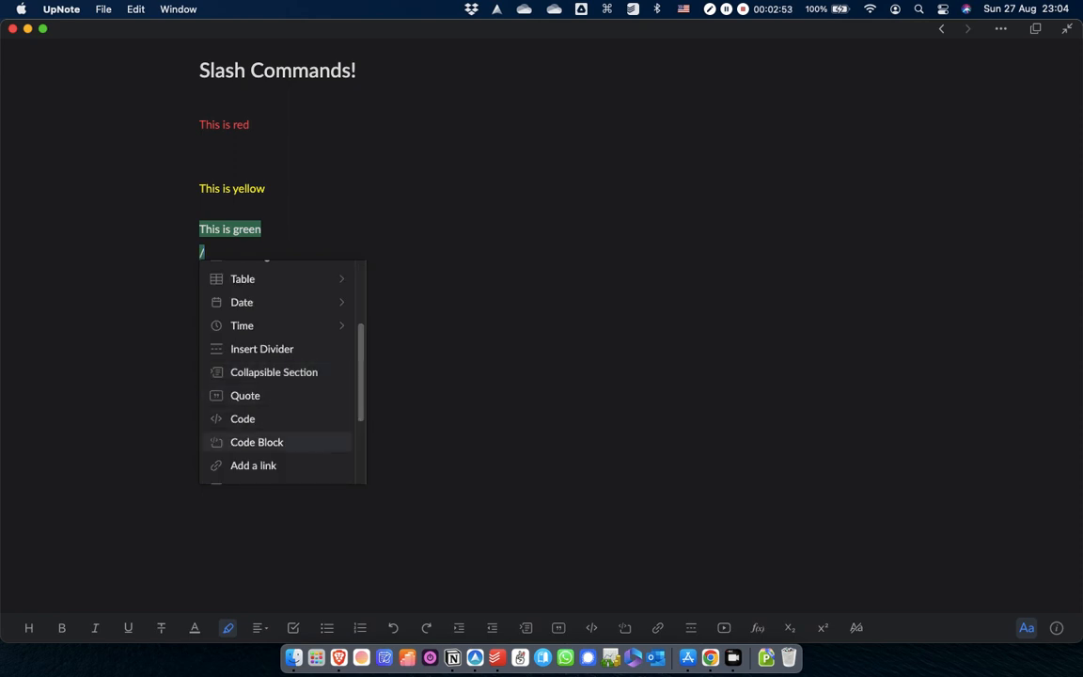
{"action": "scroll", "scroll_direction": "down", "scroll_amount": 3}
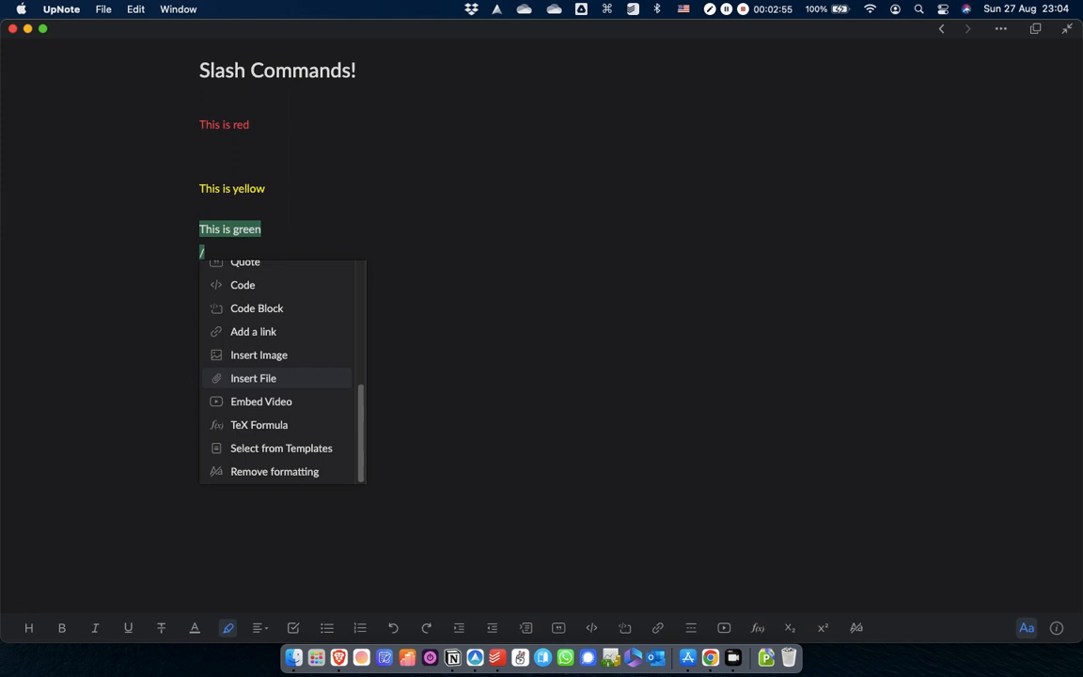
{"action": "mouse_move", "coordinate": [260, 424]}
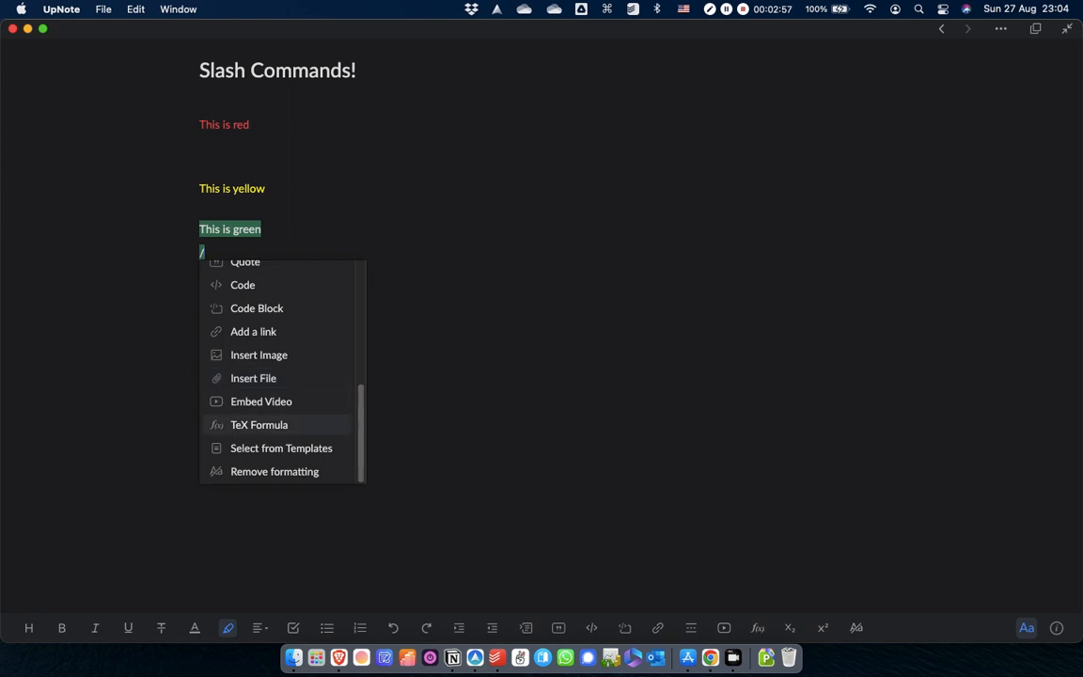
{"action": "mouse_move", "coordinate": [282, 448]}
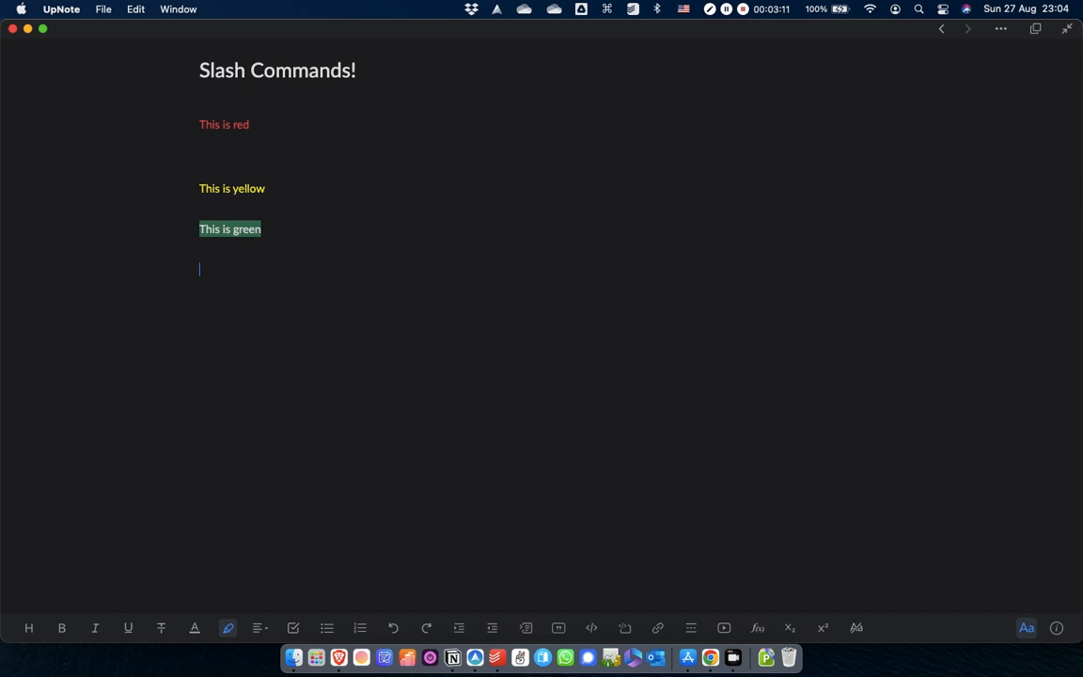
{"action": "type", "text": "/"}
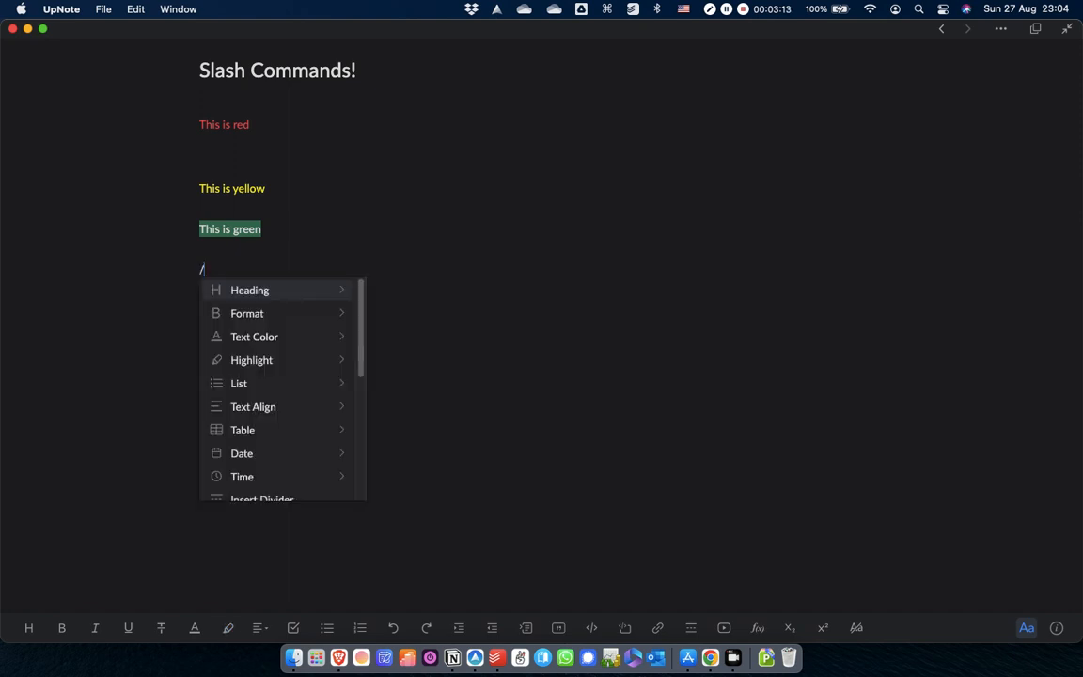
{"action": "type", "text": "colla"}
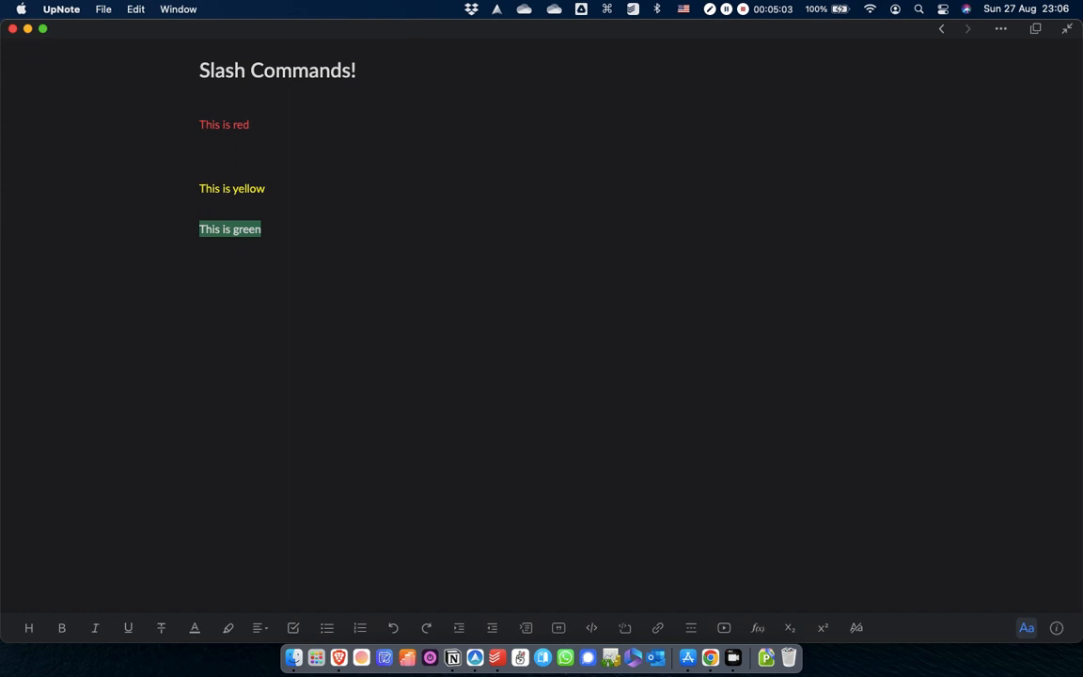
{"action": "mouse_move", "coordinate": [684, 60]}
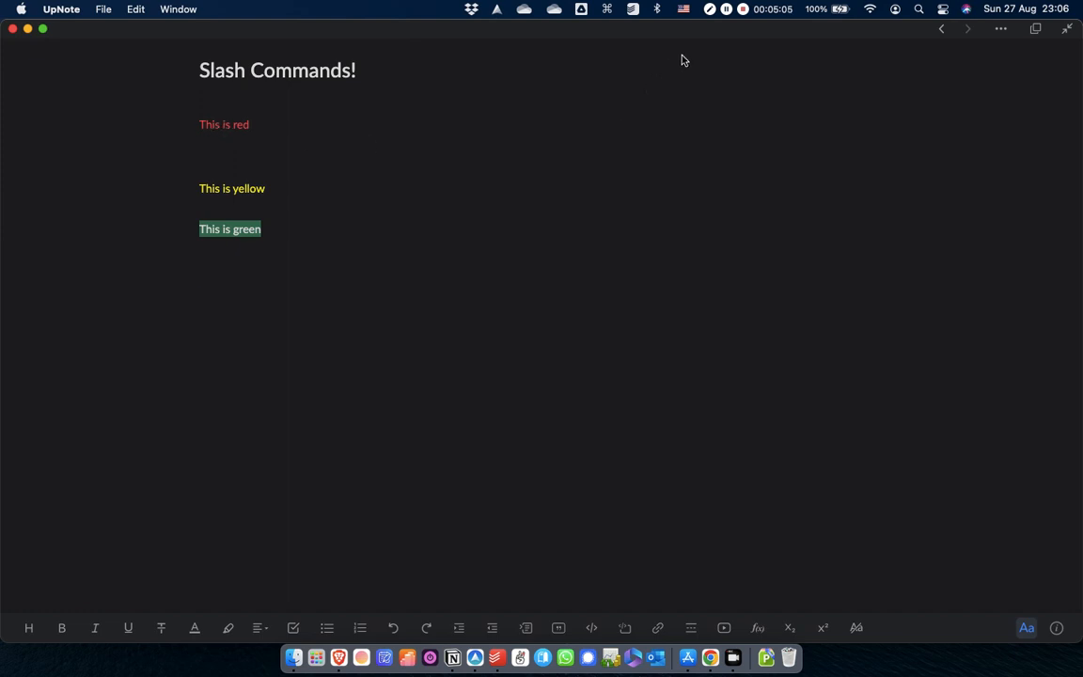
{"action": "mouse_move", "coordinate": [690, 64]}
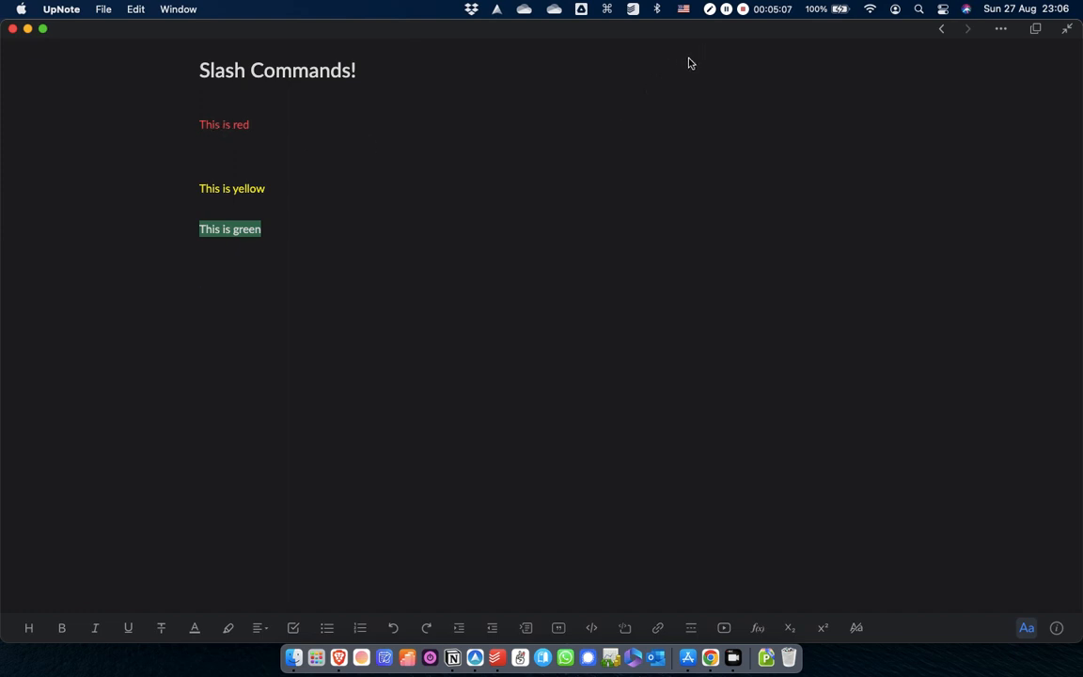